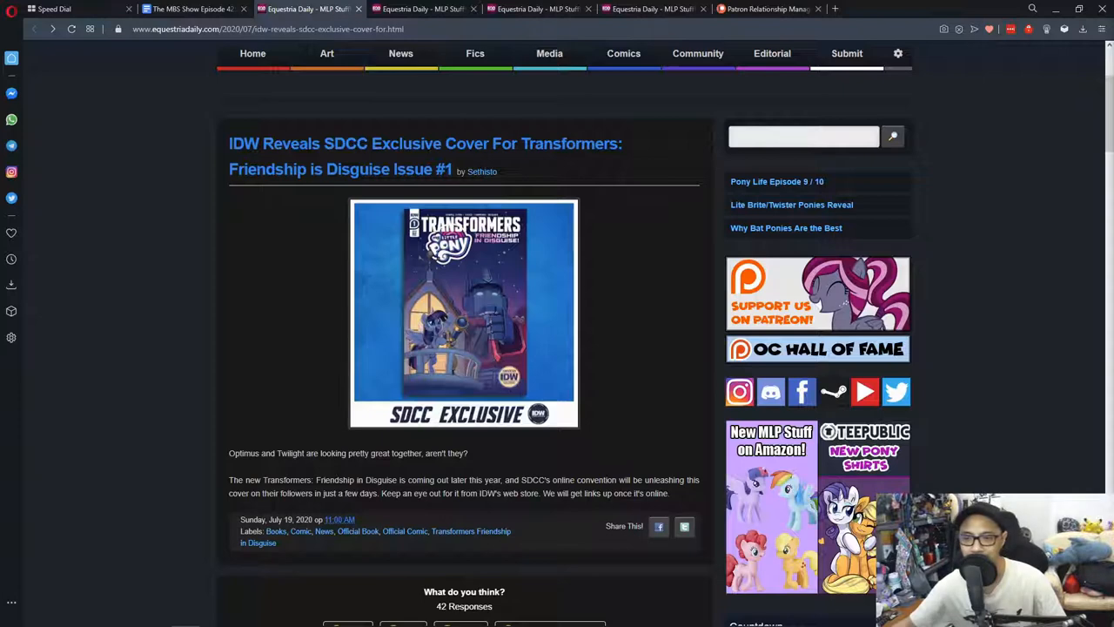
Read the IDW SDCC Transformers cover post, then bring up the 'IDW SDCC Exclusives Now Listed for Sale' post
click(464, 314)
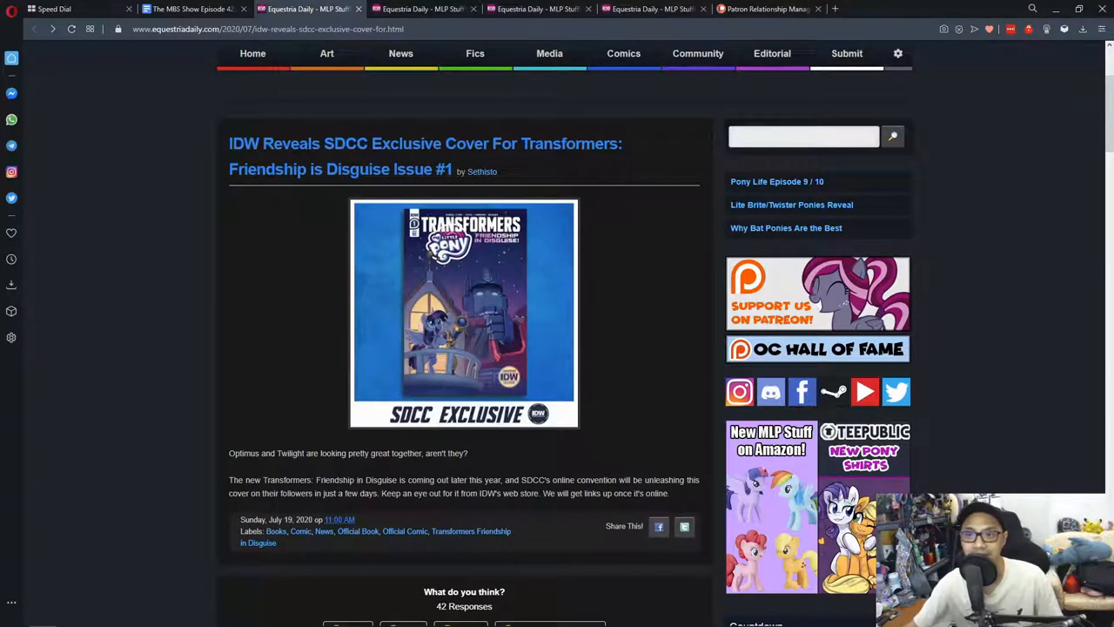
click(425, 9)
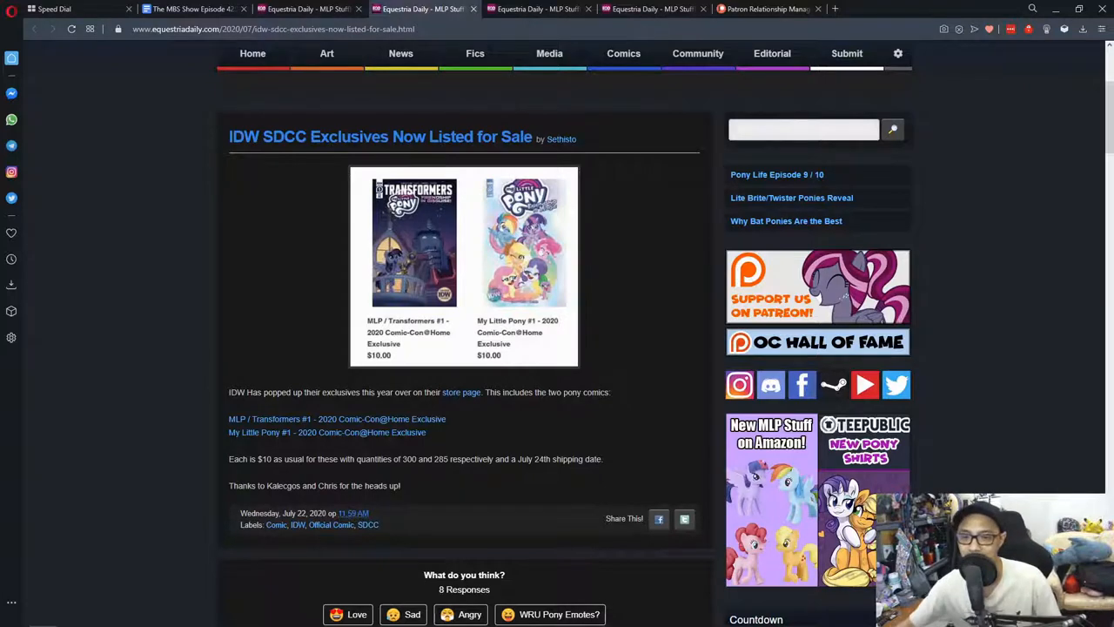
Bring up the 'New Twister and Lite-Brite Pony Figures Appear!' post with its photo and description
click(338, 418)
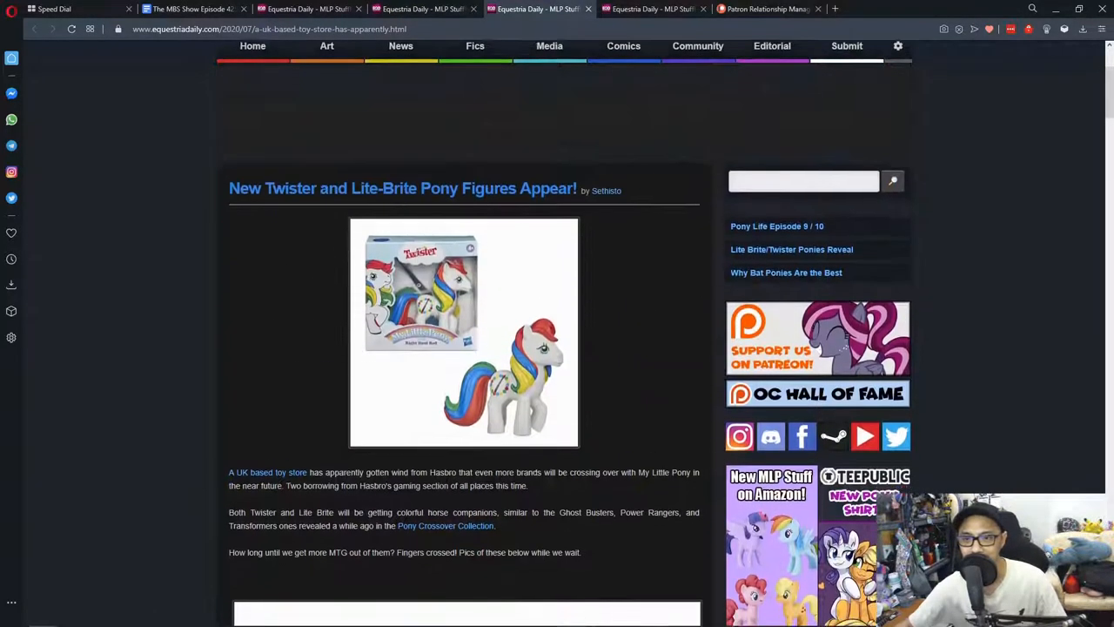
scroll(down, 3)
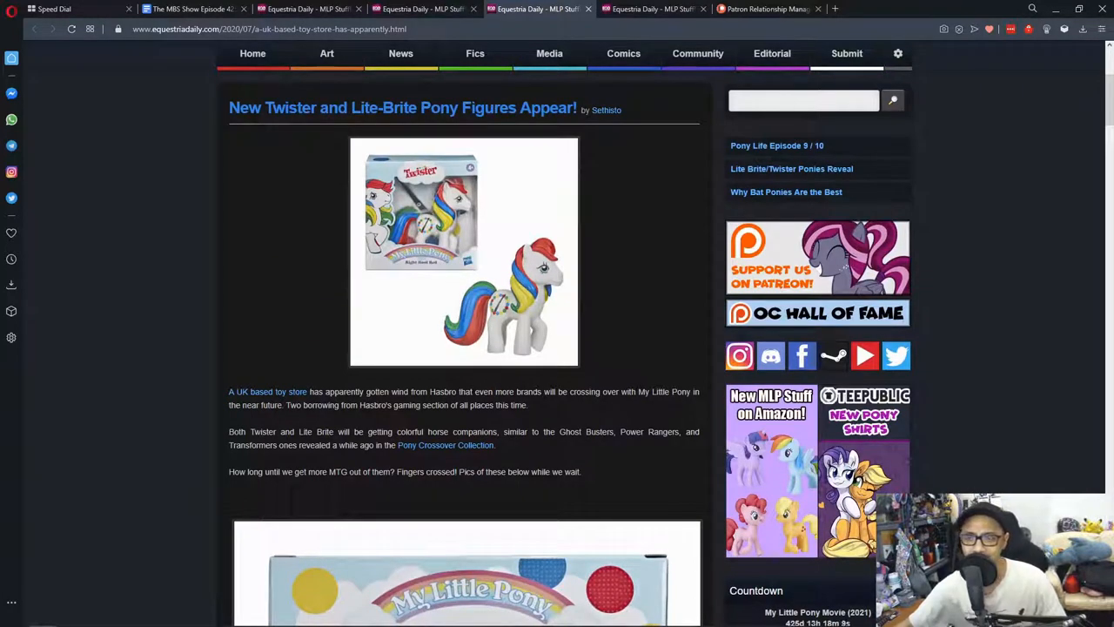
scroll(down, 3)
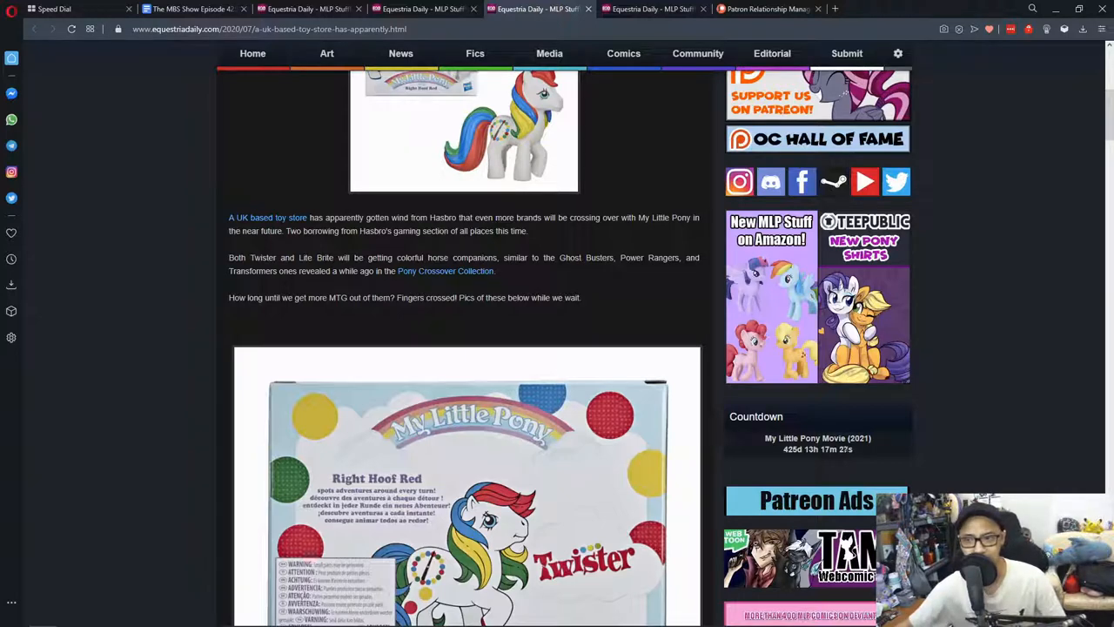
scroll(down, 3)
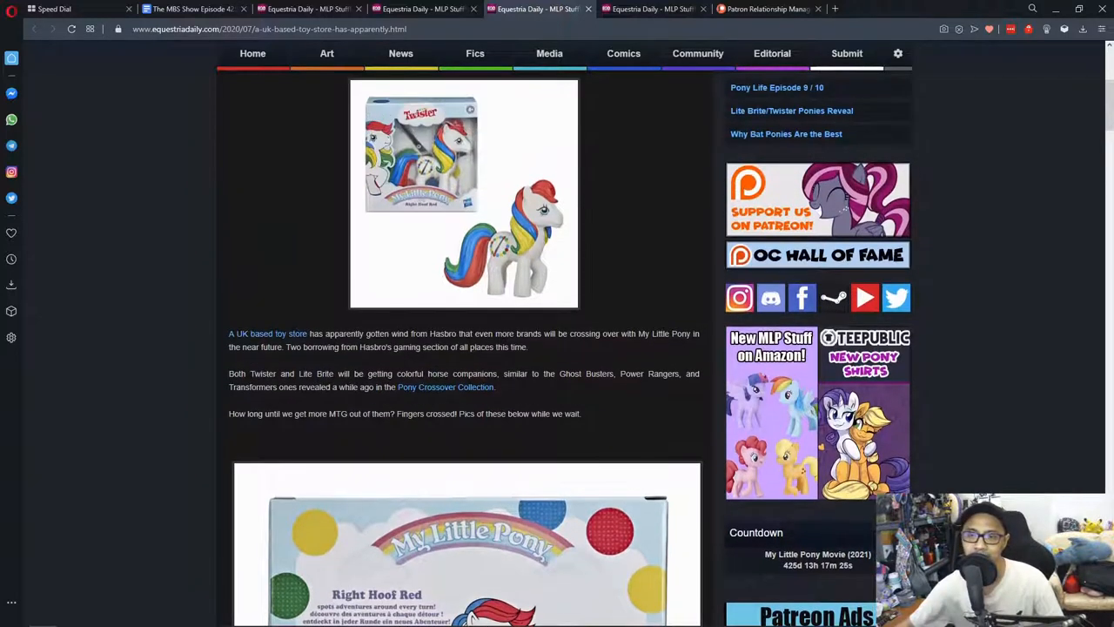
scroll(down, 3)
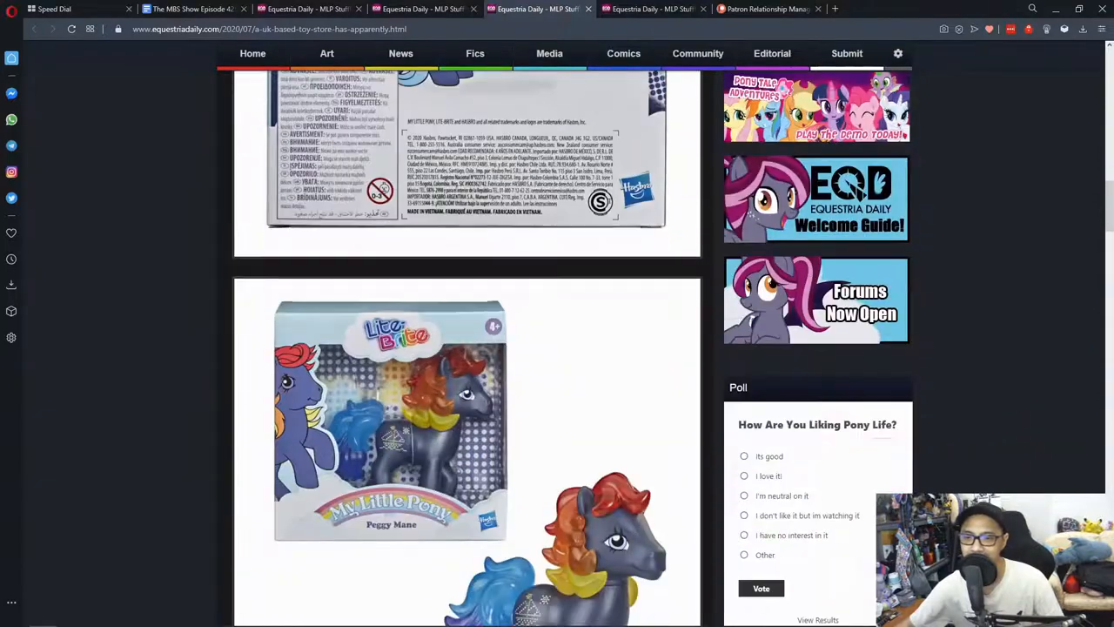
scroll(down, 3)
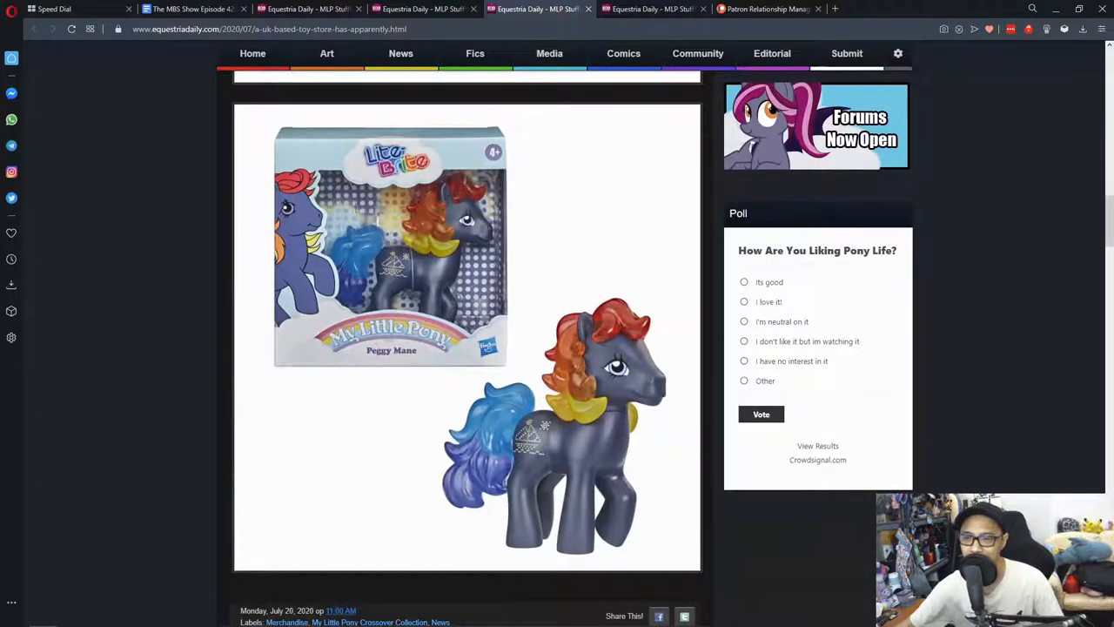
scroll(down, 3)
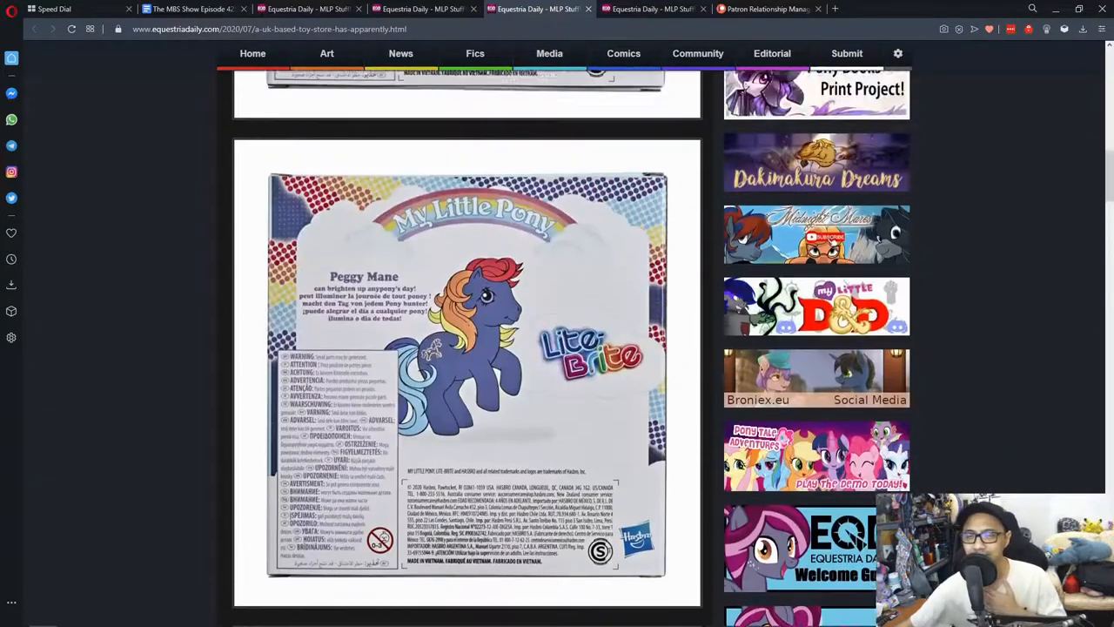
scroll(down, 3)
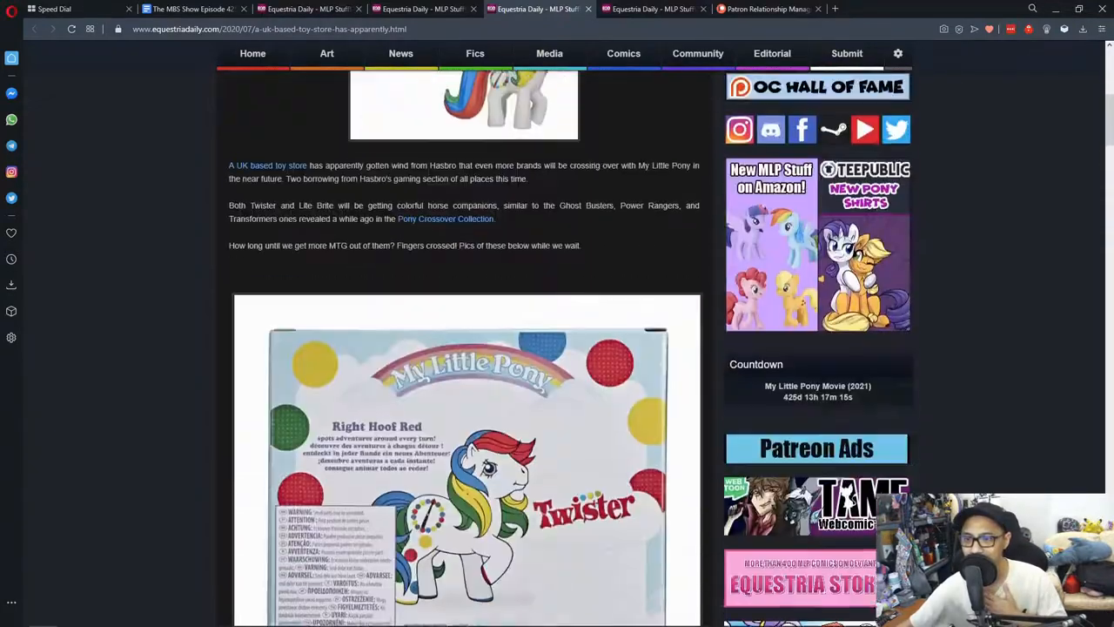
scroll(down, 3)
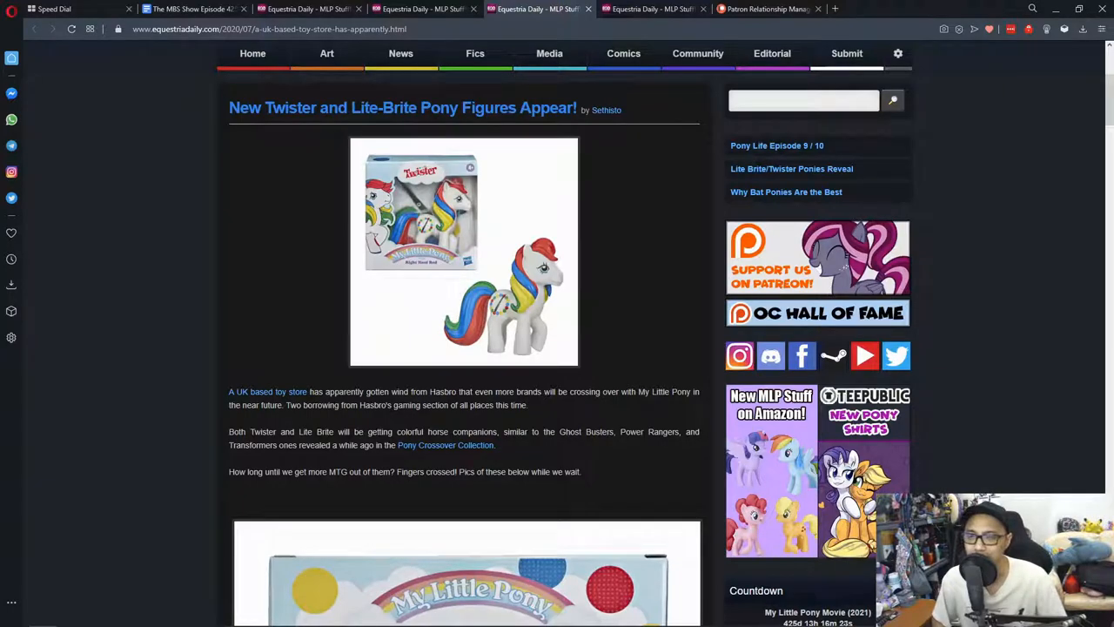
scroll(down, 3)
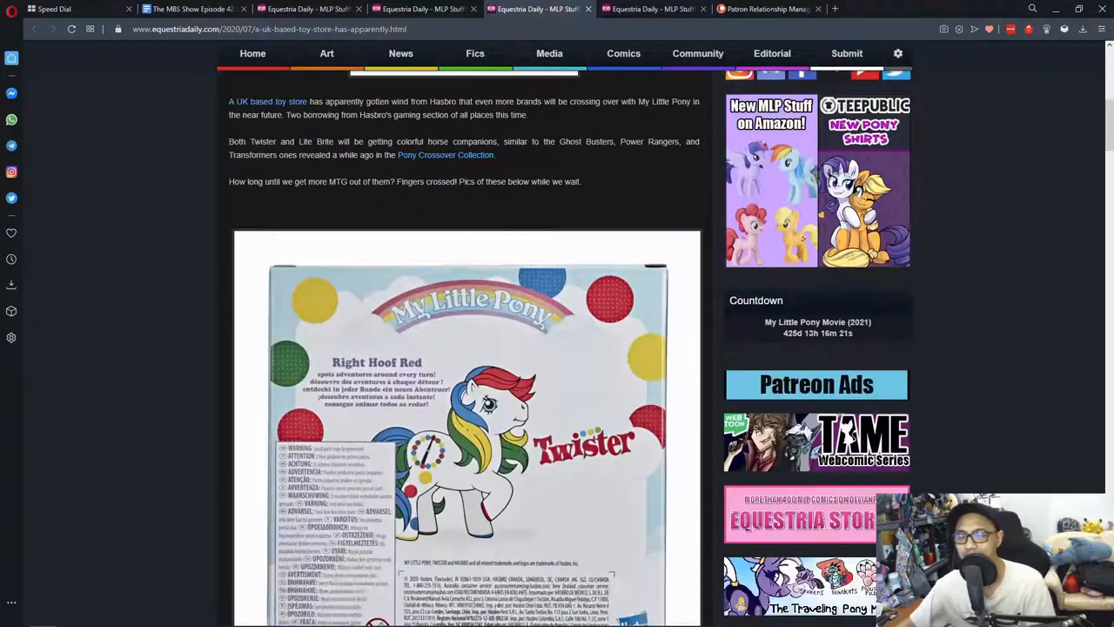
scroll(down, 3)
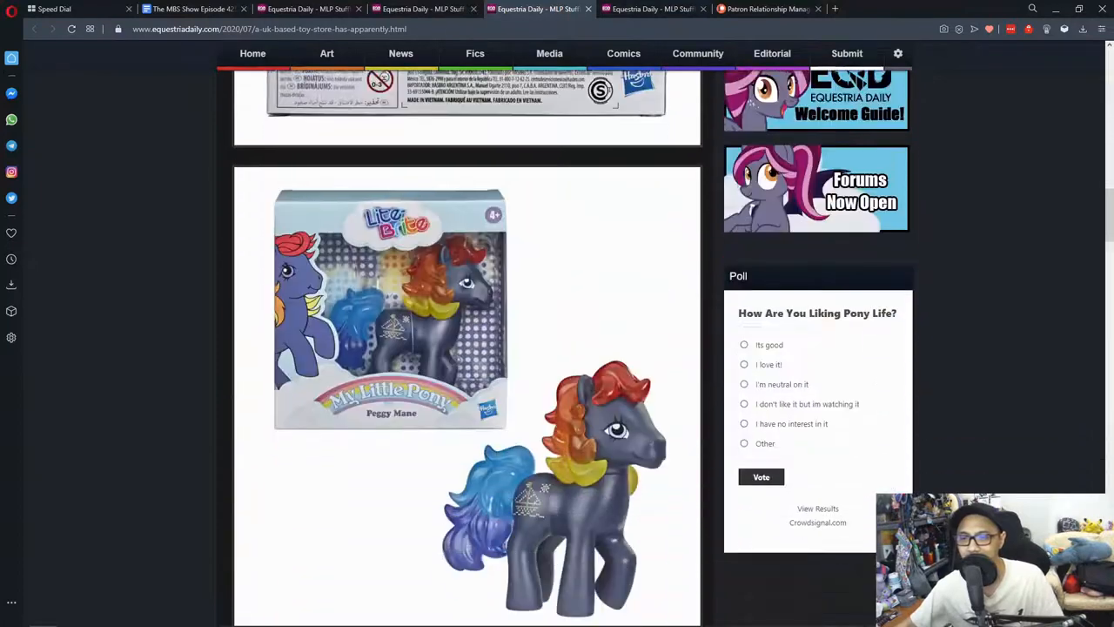
scroll(down, 3)
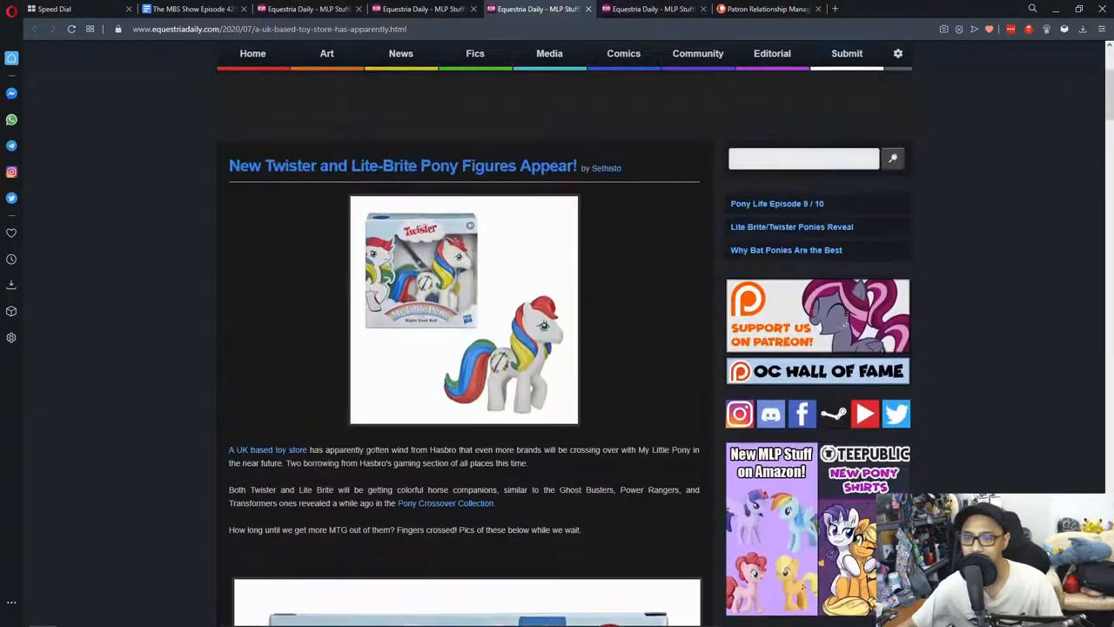
List all My Little Pony Crossover Collection posts and scroll down to the Cutie Marks and Dragons article
click(446, 502)
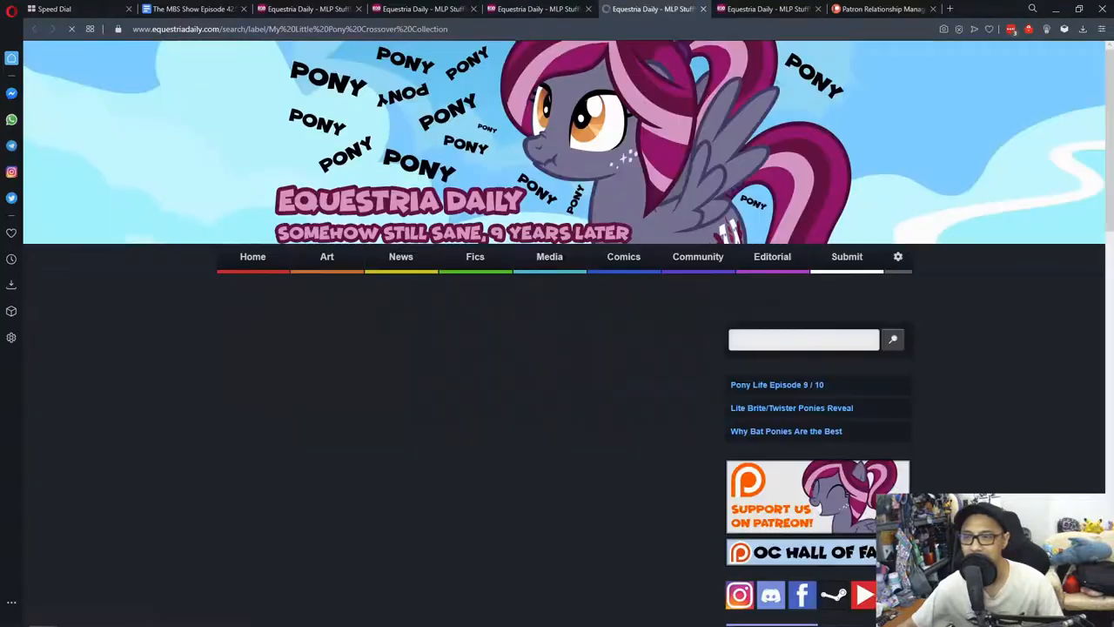
scroll(down, 3)
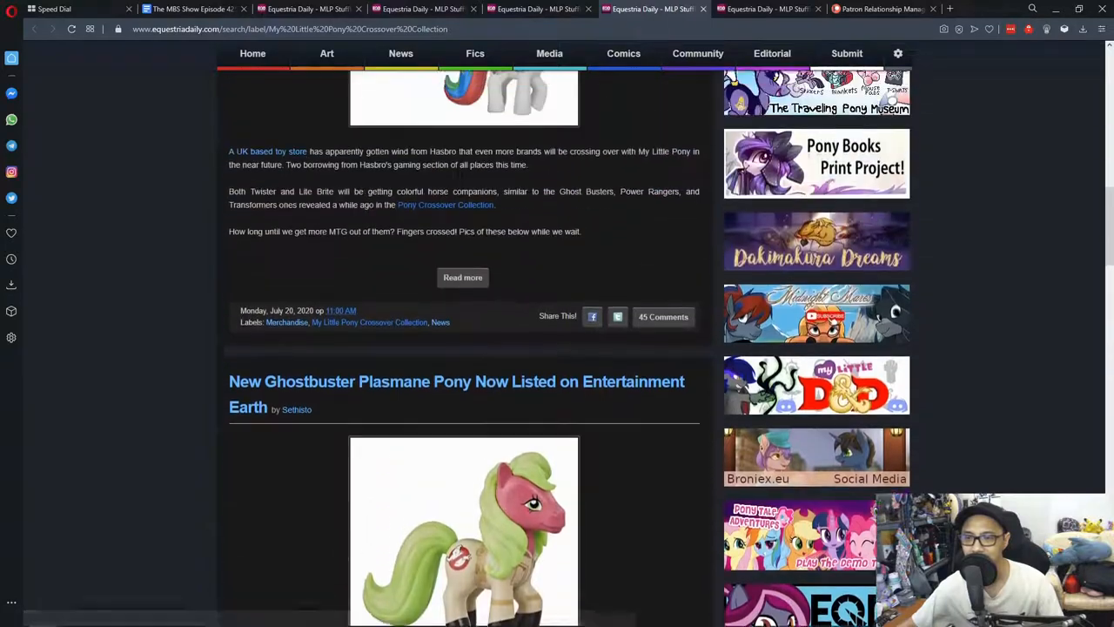
scroll(down, 3)
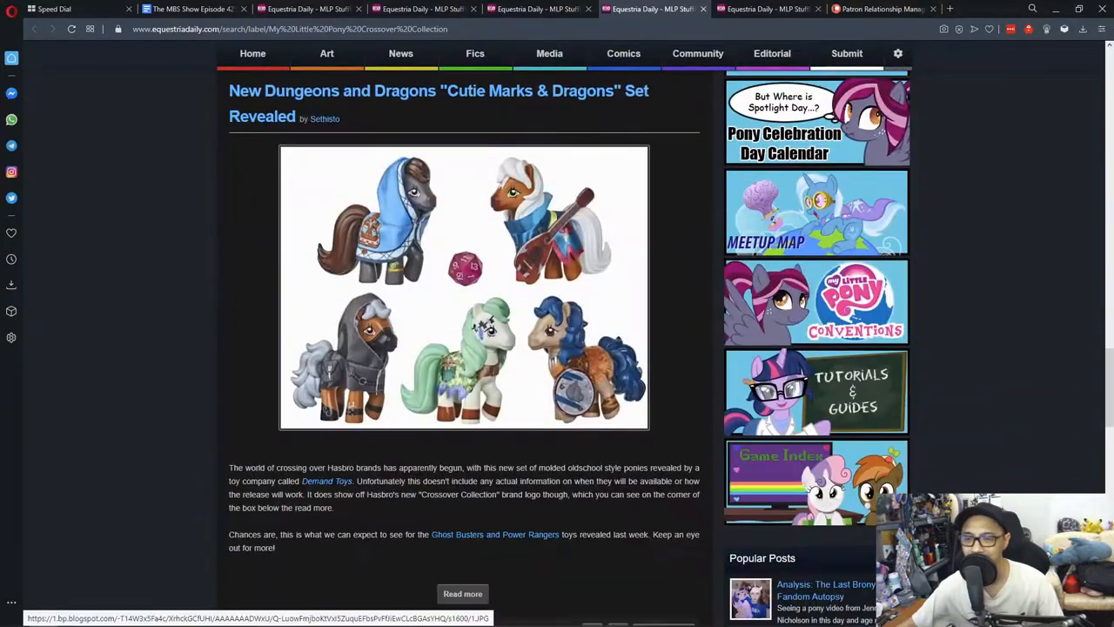
scroll(down, 3)
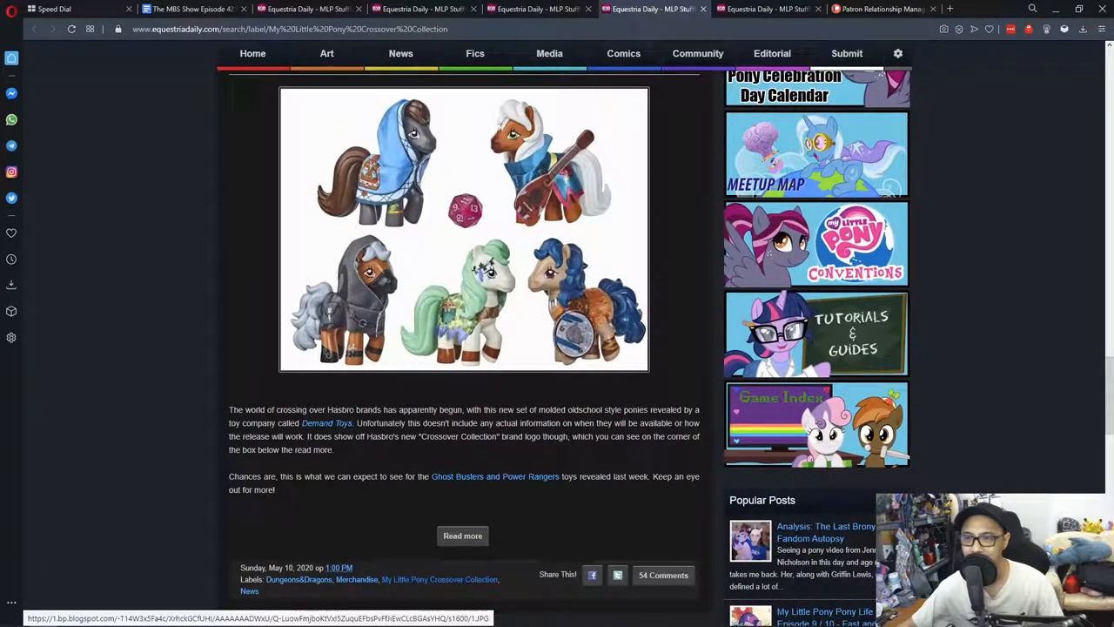
scroll(down, 3)
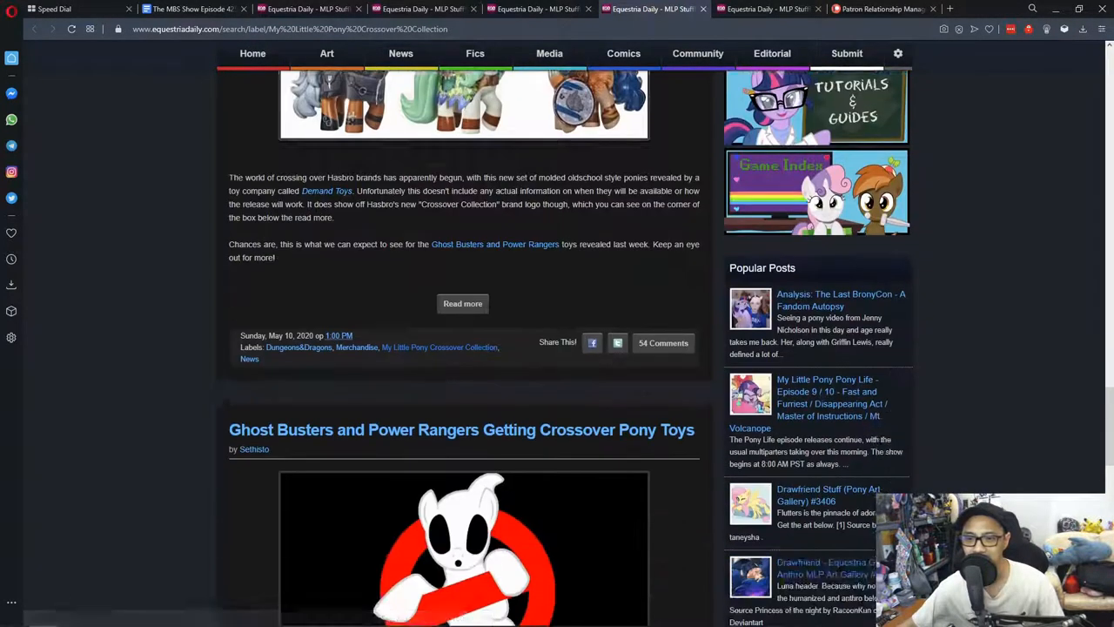
scroll(down, 3)
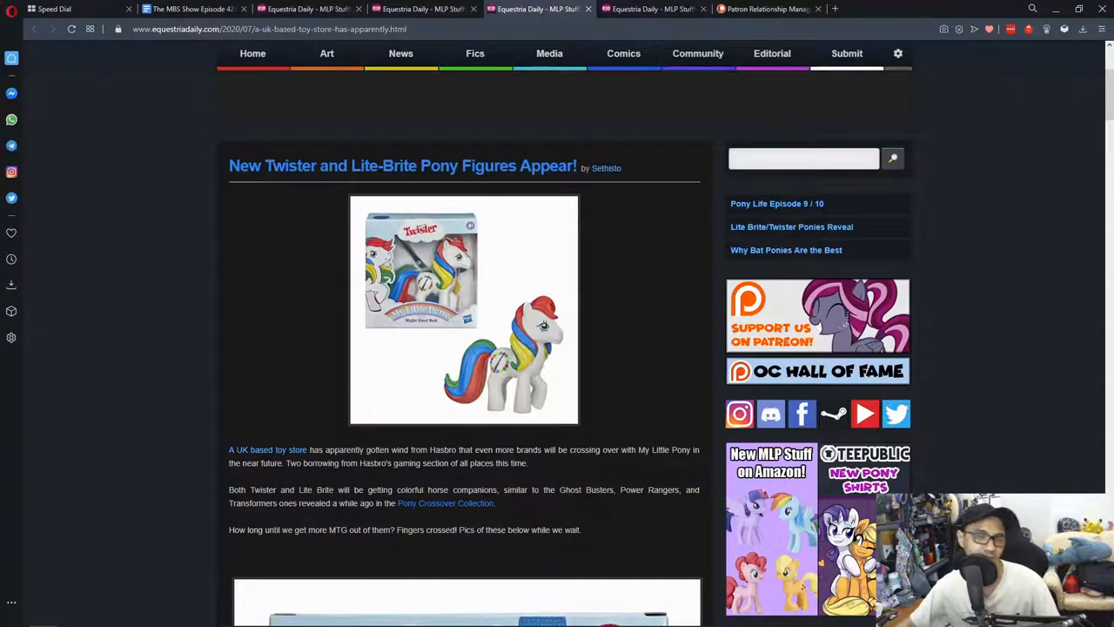
scroll(down, 3)
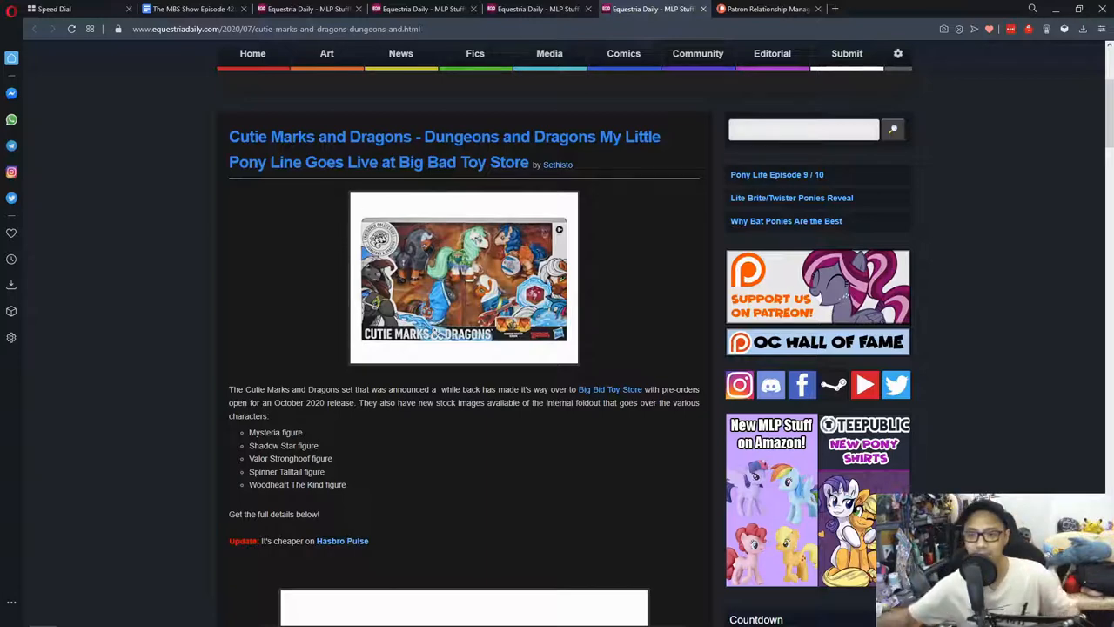
Read through the Cutie Marks and Dragons post, then switch to the Big Bad Toy Store pre-order listing at $62.99
scroll(down, 3)
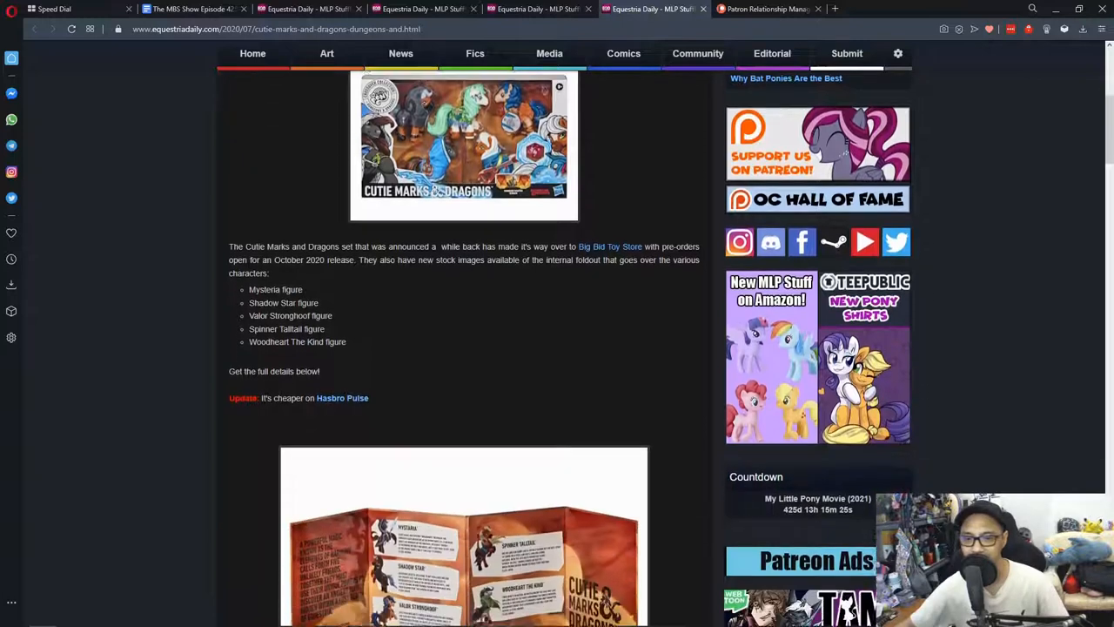
scroll(up, 3)
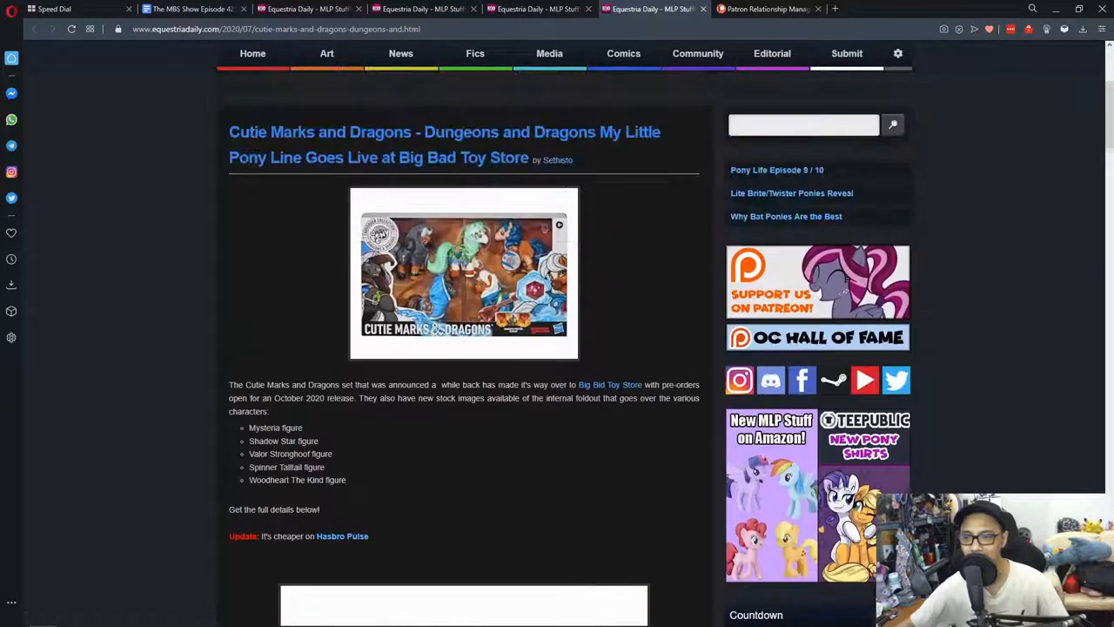
scroll(down, 3)
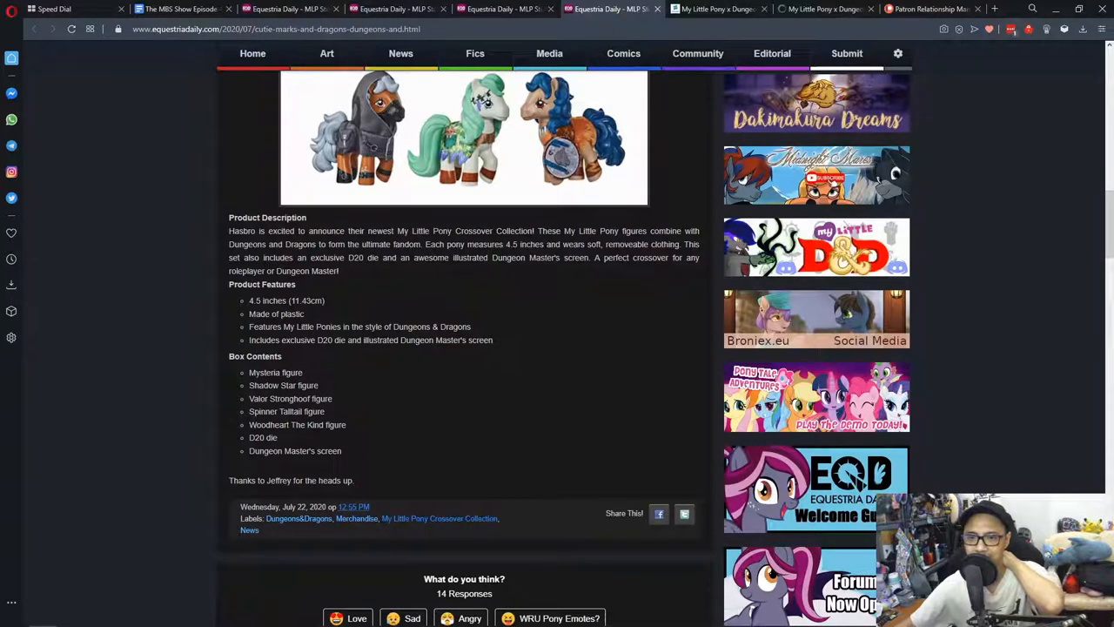
scroll(down, 3)
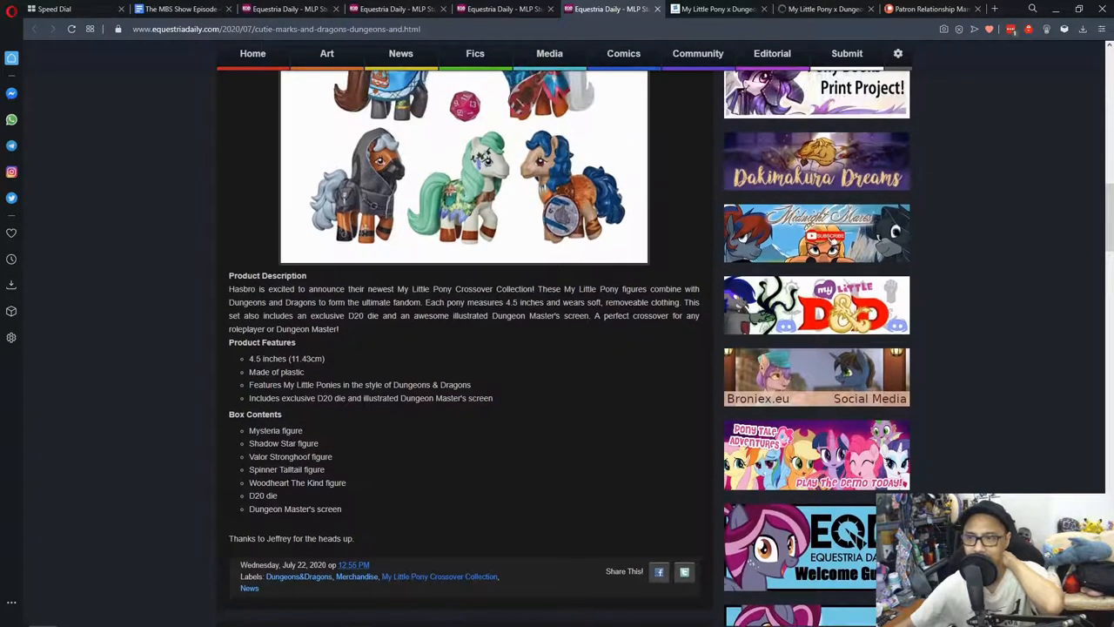
click(714, 9)
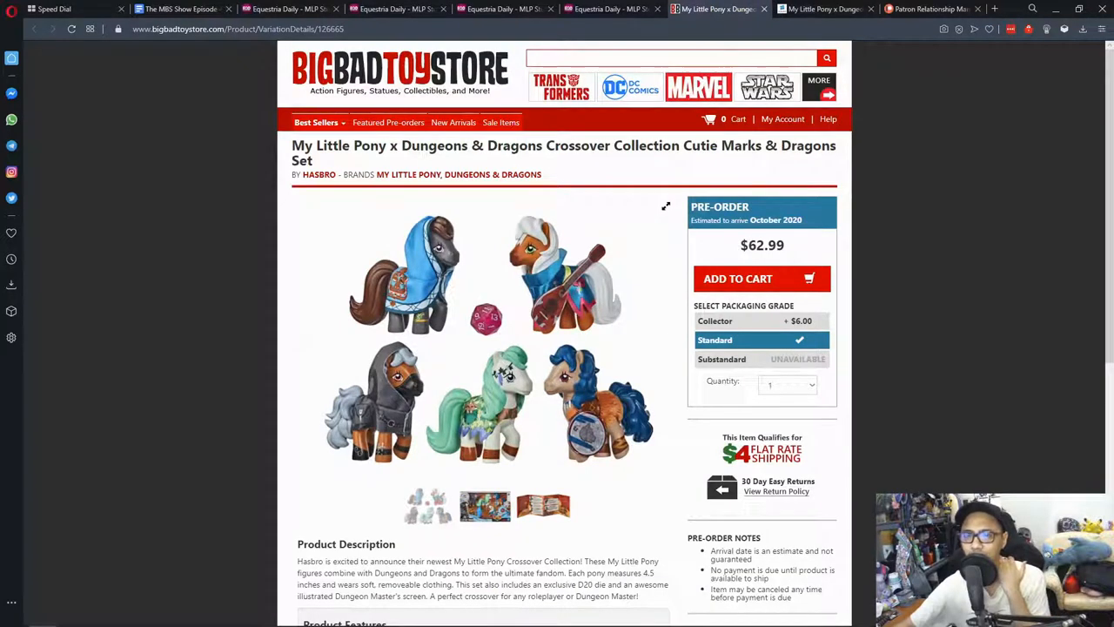
Check the Big Bad Toy Store listing's $62.99 price and details, then switch to the Hasbro Pulse listing at $59.99
scroll(down, 3)
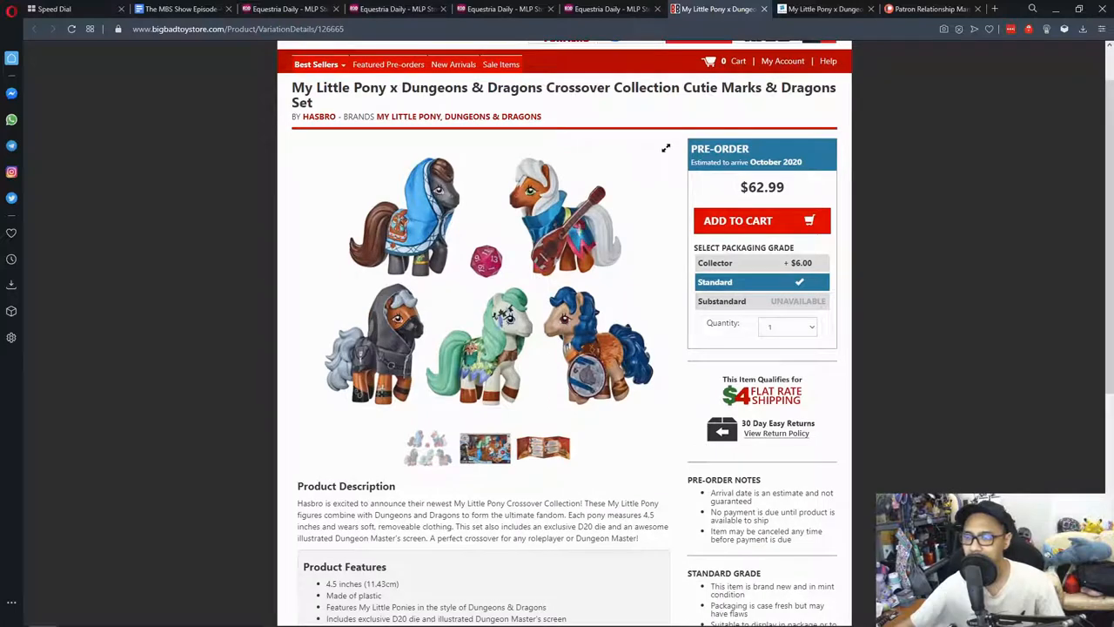
click(823, 9)
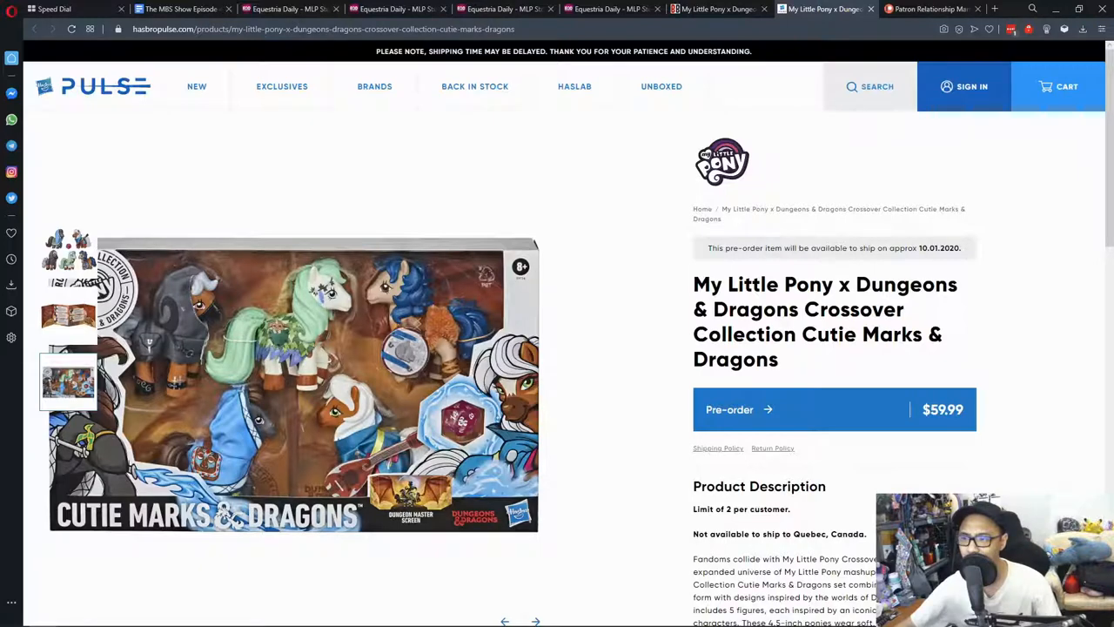
Scroll the Hasbro Pulse $59.99 listing to compare it with Big Bad Toy Store, then review the post's box contents list
scroll(down, 3)
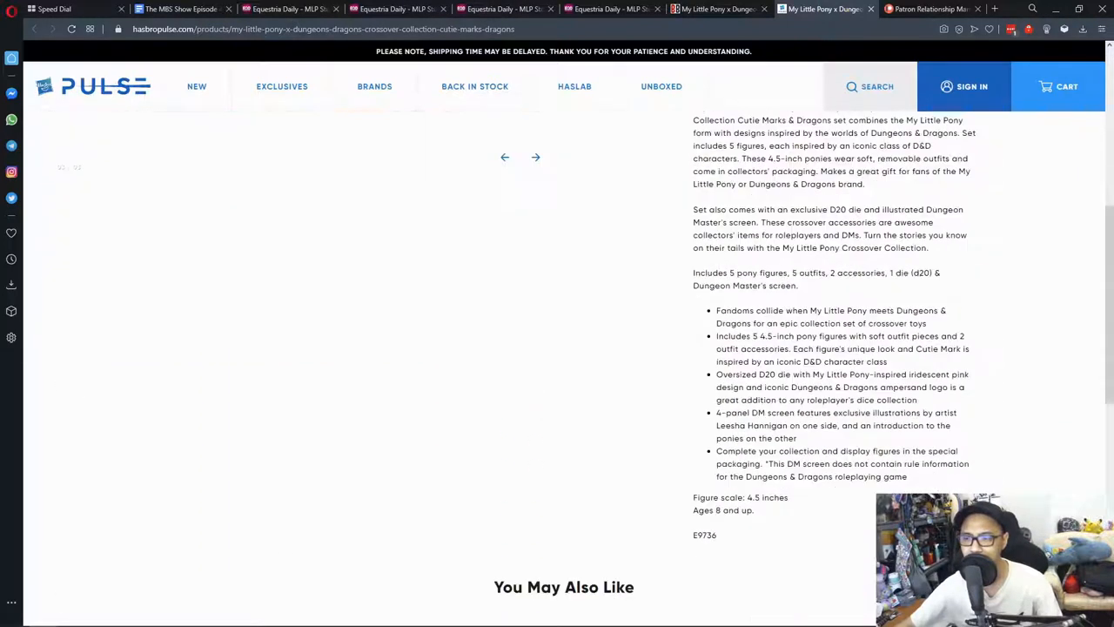
scroll(up, 3)
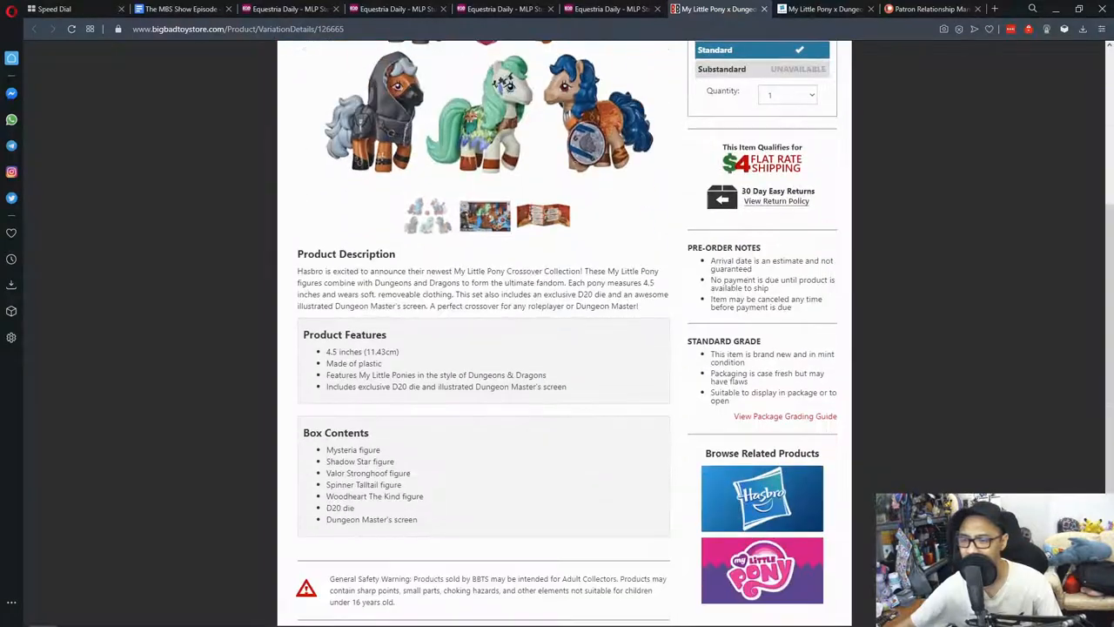
scroll(up, 3)
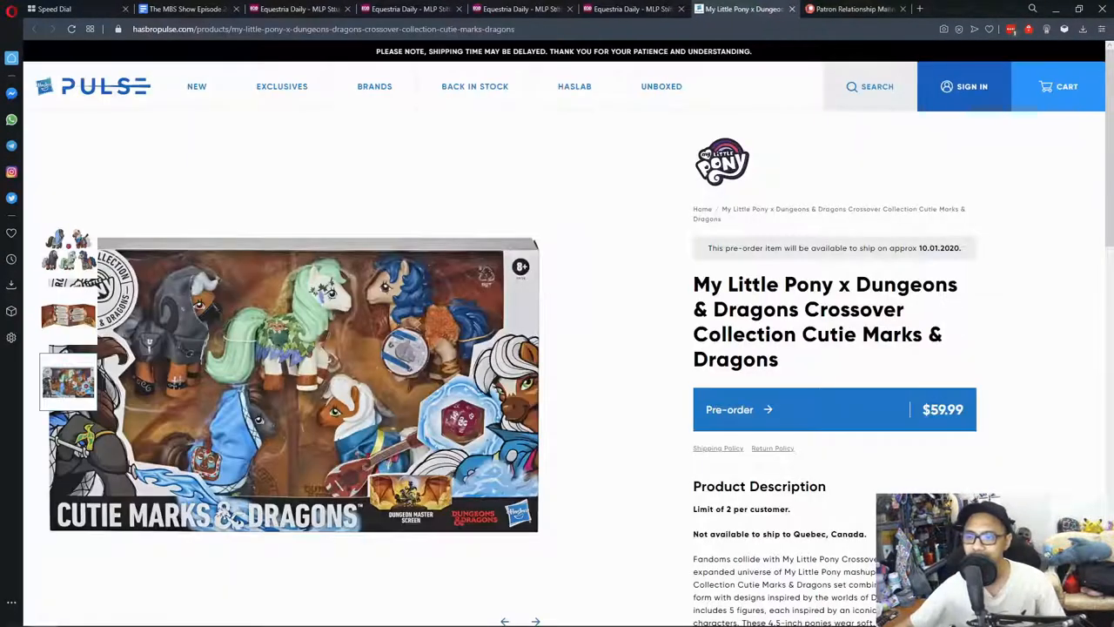
scroll(down, 3)
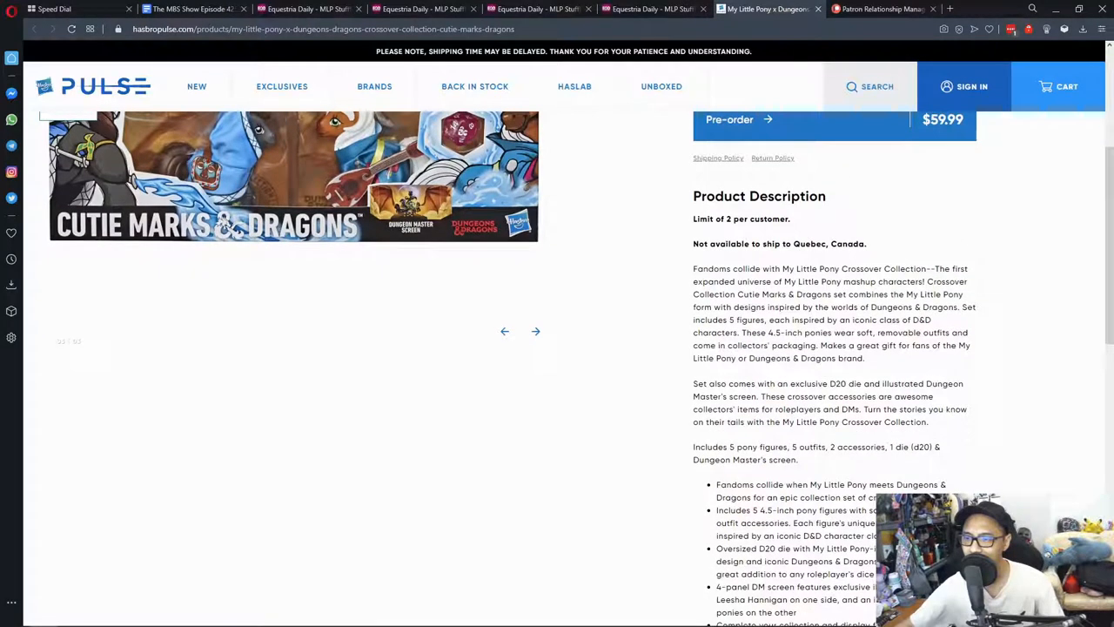
scroll(down, 3)
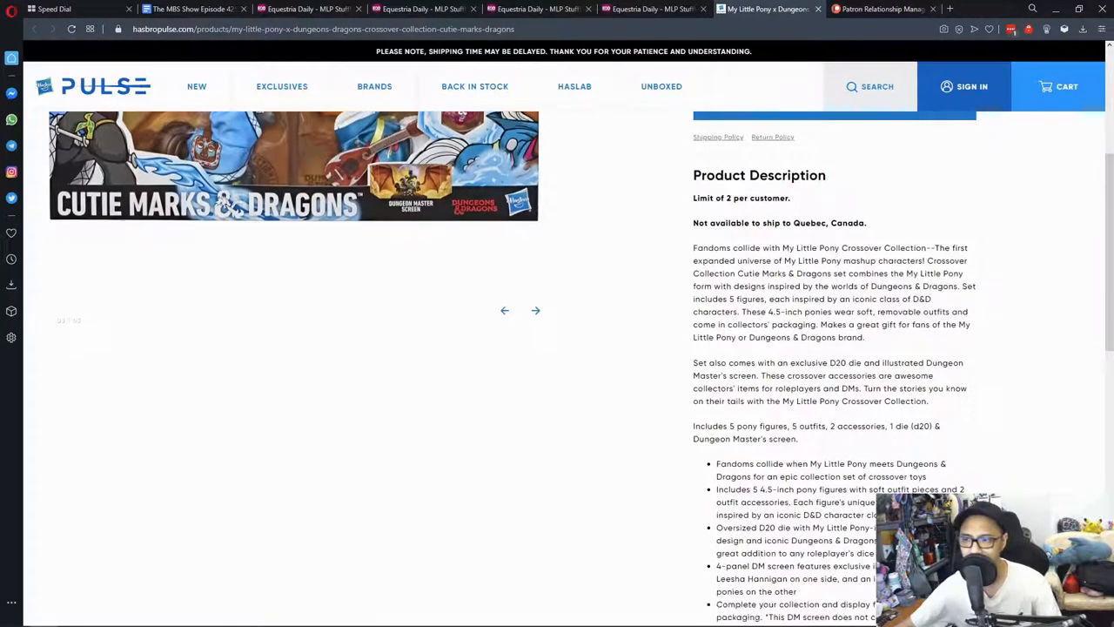
scroll(down, 3)
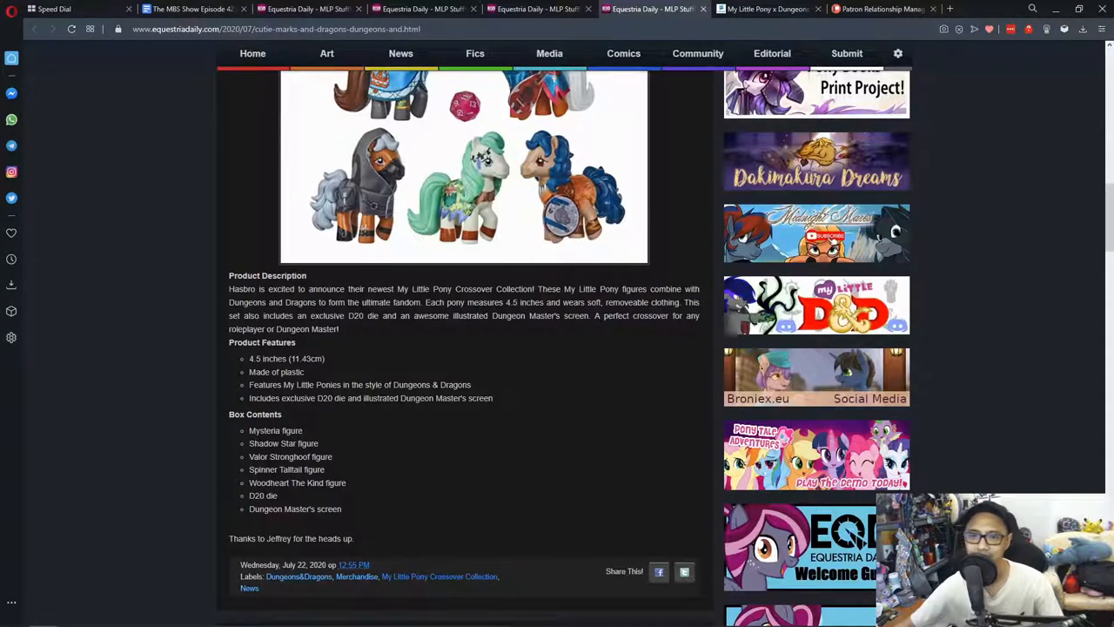
scroll(down, 3)
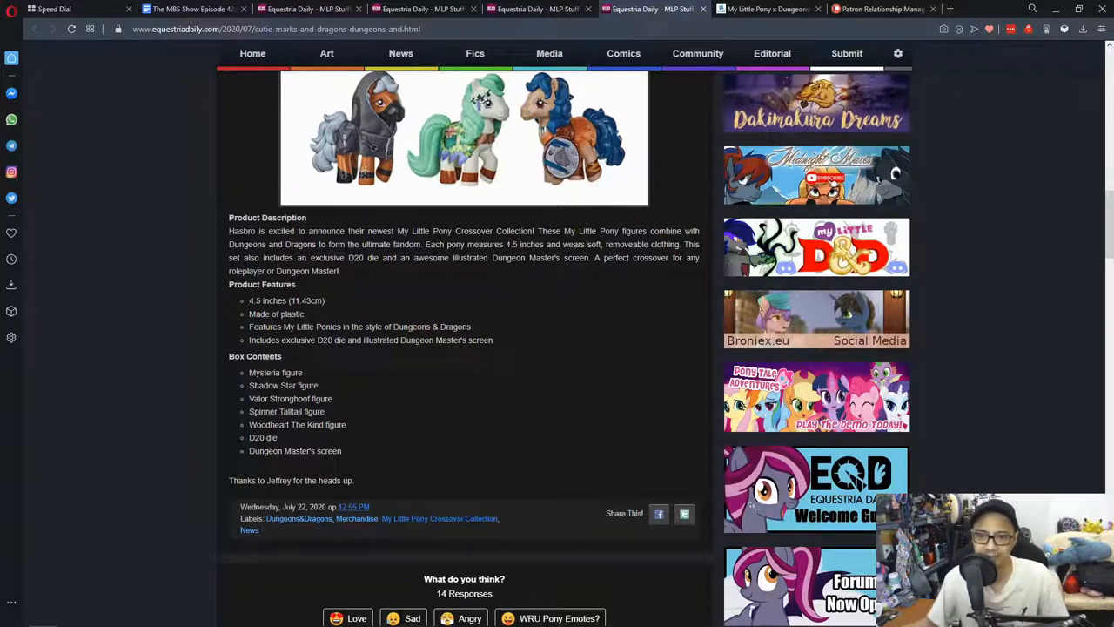
scroll(down, 3)
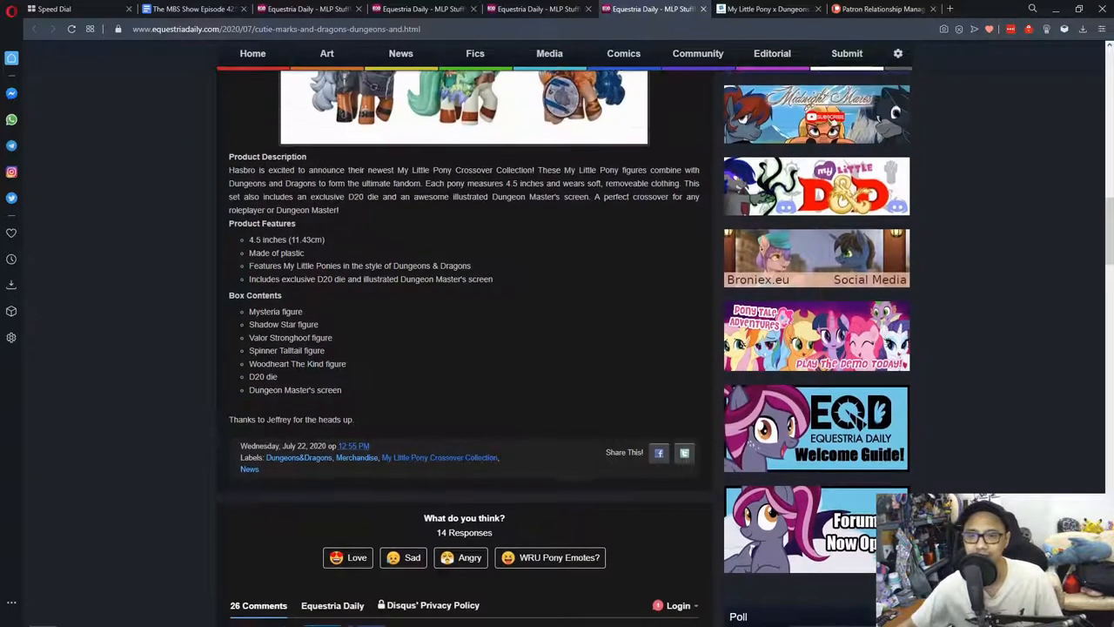
scroll(down, 3)
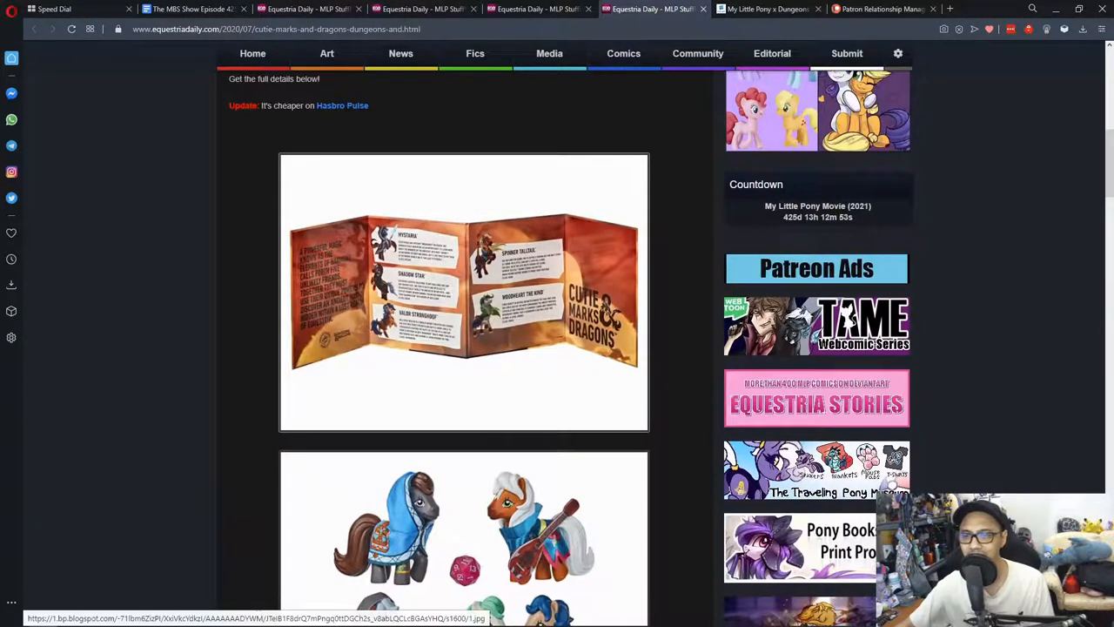
scroll(down, 3)
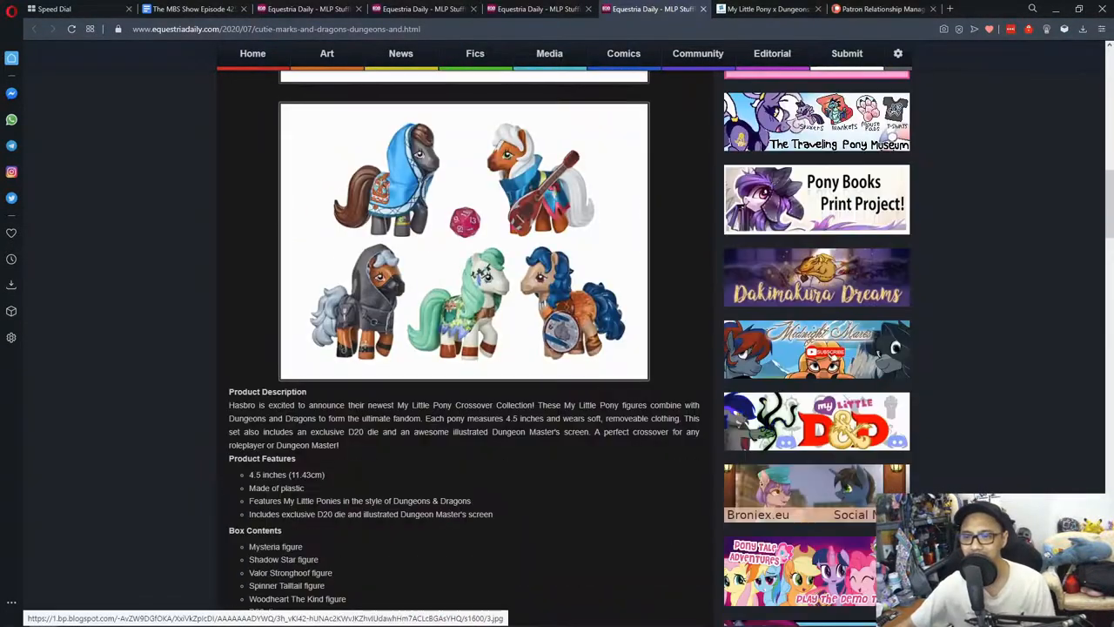